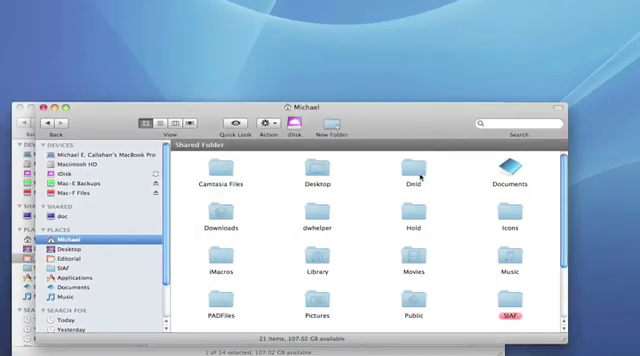
Browse Downloads and Library in the home folder, then Macintosh HD, and settle on the Editorial folder.
left_click(318, 216)
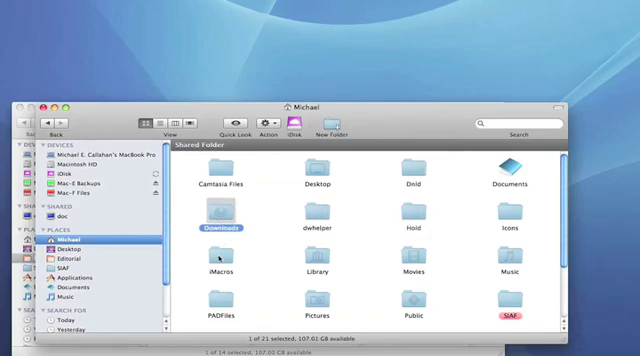
left_click(310, 272)
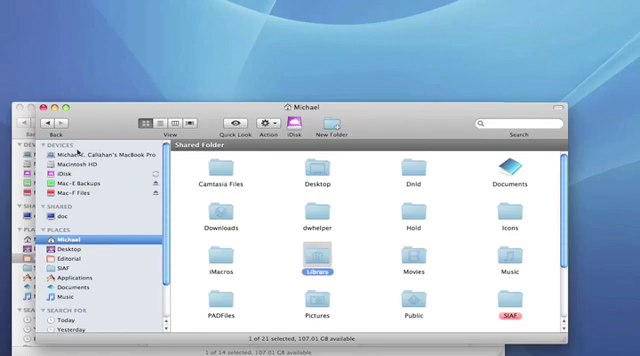
mouse_move(82, 172)
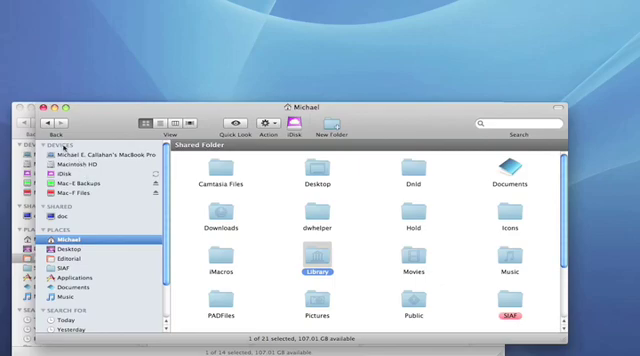
left_click(70, 168)
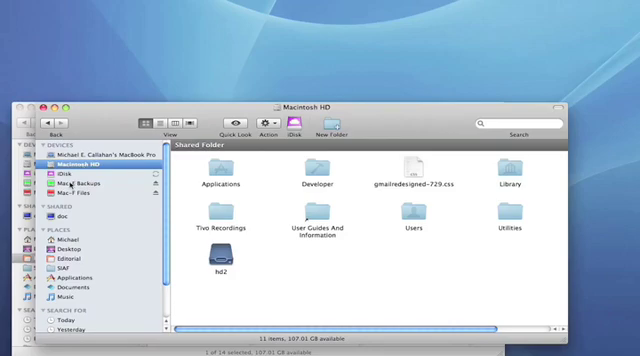
left_click(78, 194)
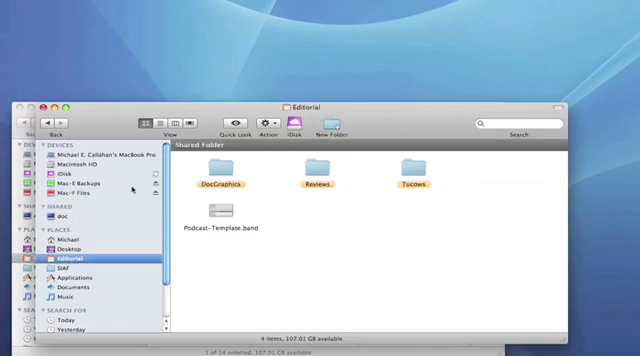
Switch Editorial to List view and open the Reviews subfolder as a detailed list.
left_click(220, 178)
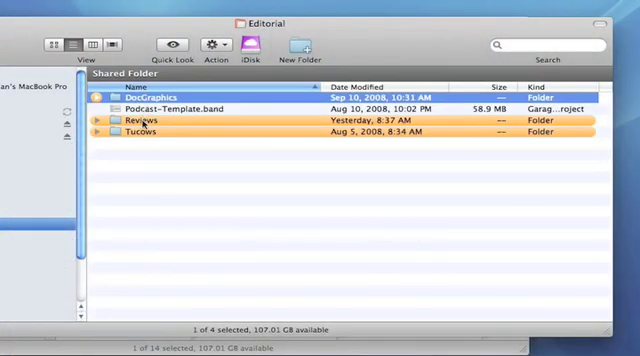
double_click(132, 120)
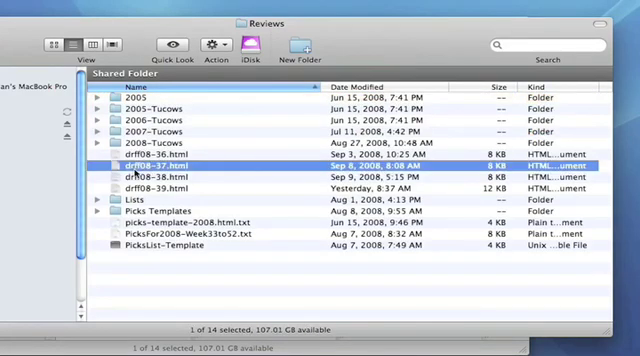
mouse_move(330, 180)
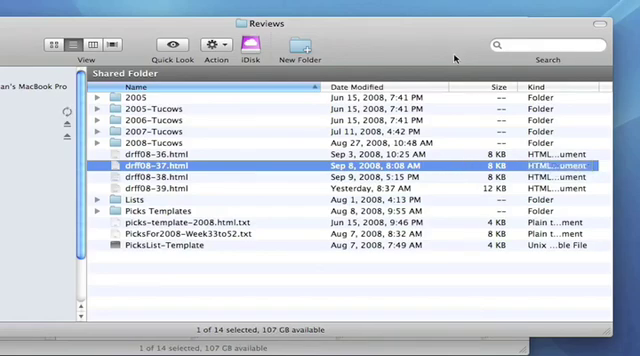
mouse_move(152, 96)
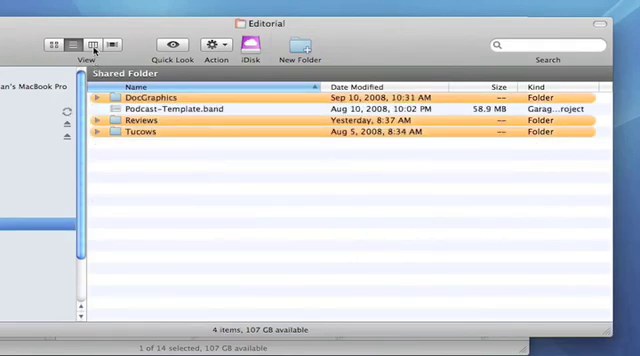
Switch to Column view and drill through Reviews, 2008-Tucows and DocGraphics to its image files.
left_click(100, 44)
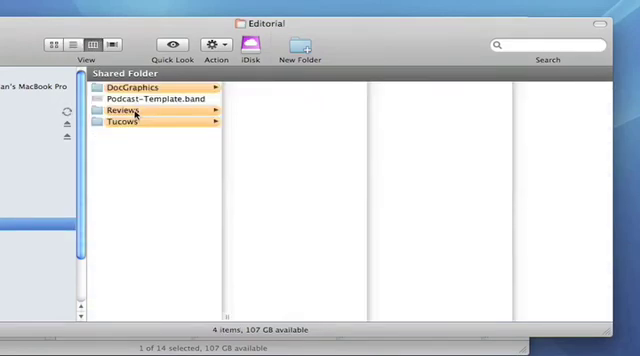
left_click(120, 118)
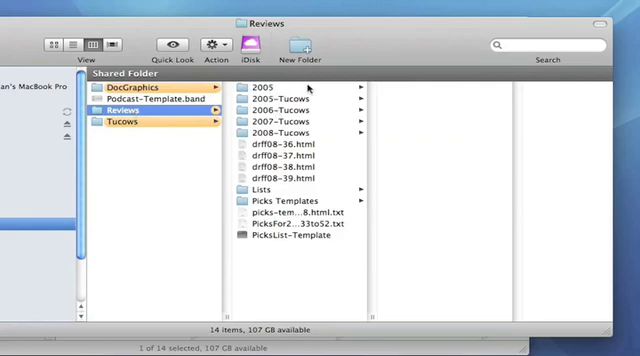
mouse_move(304, 144)
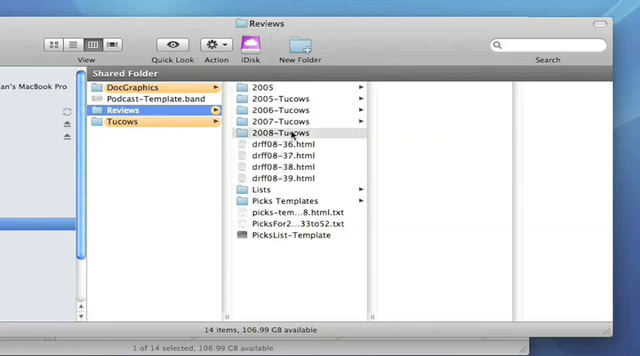
left_click(290, 132)
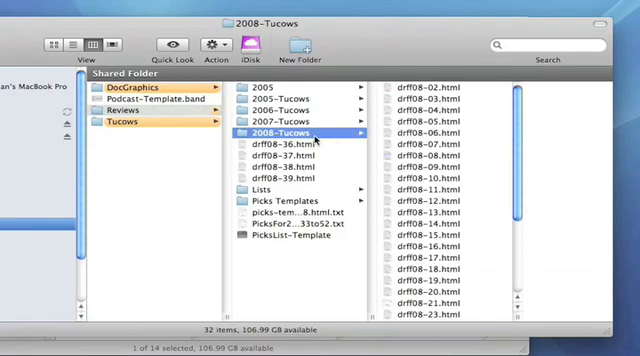
left_click(300, 160)
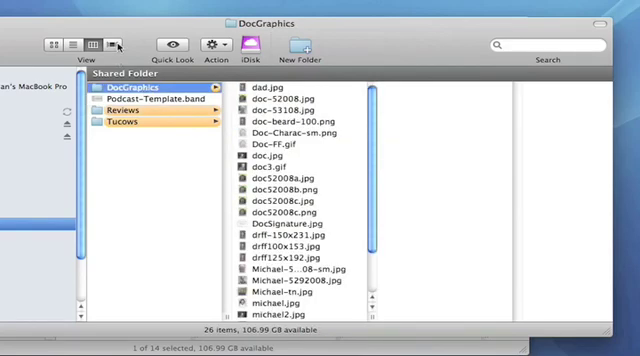
Preview the DocGraphics images in Cover Flow, then return them to Icon view.
left_click(96, 46)
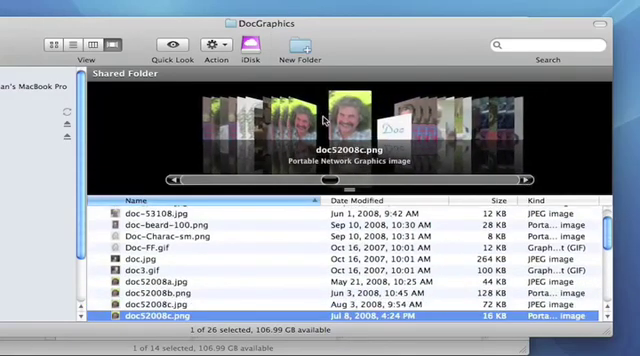
left_click(50, 44)
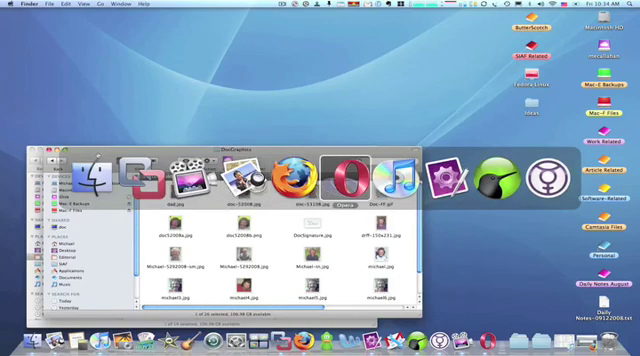
mouse_move(544, 178)
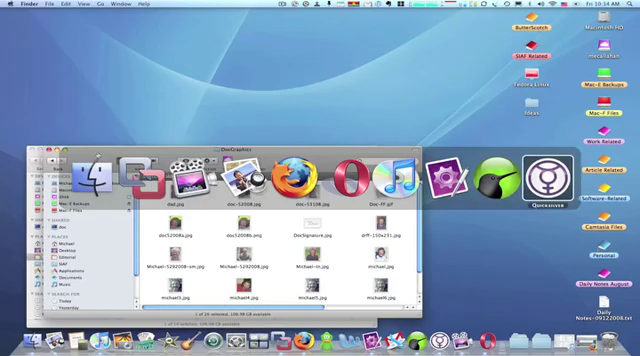